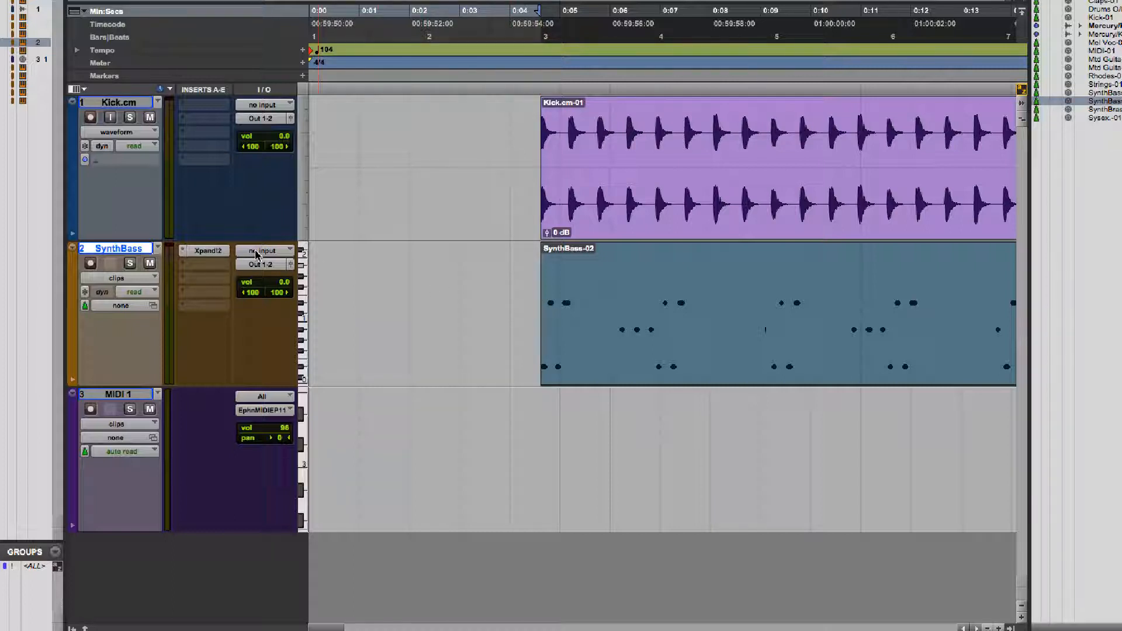
pyautogui.moveTo(265, 250)
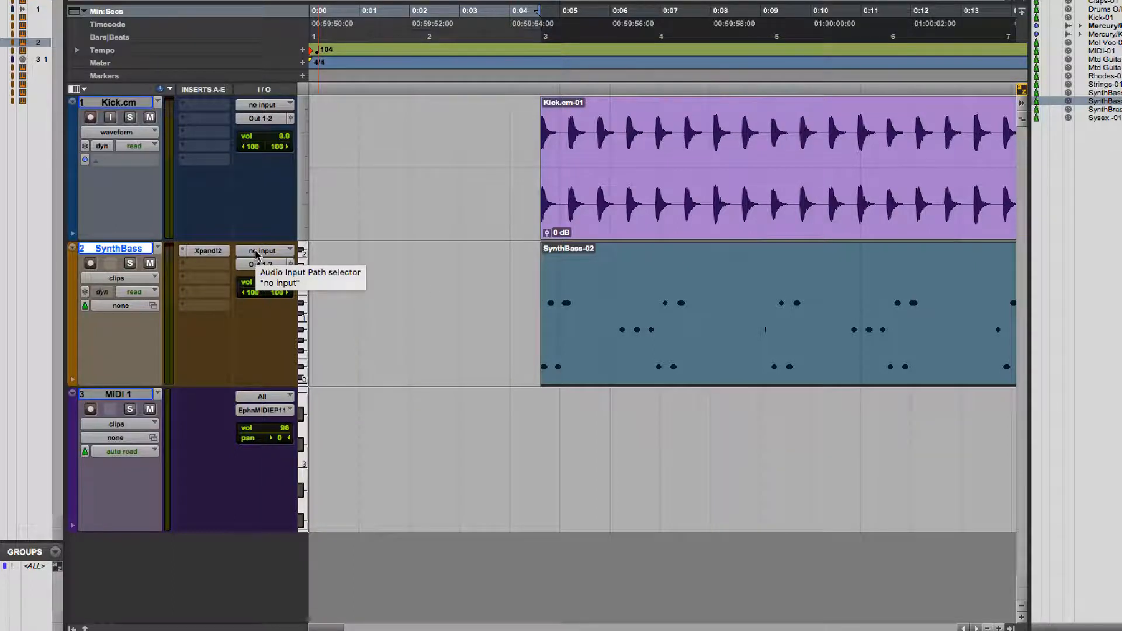
# Show the Feet+Frames ruler alongside Bars|Beats on the timeline.
pyautogui.click(265, 250)
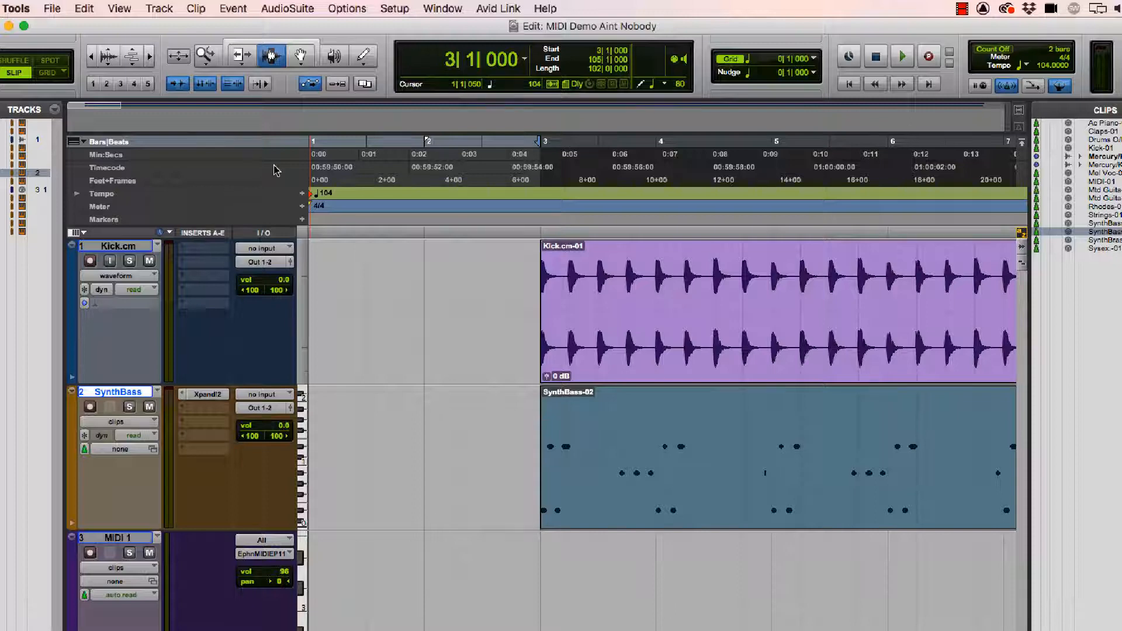
# Make Feet+Frames the main time scale and review the Ruler View list.
pyautogui.click(343, 168)
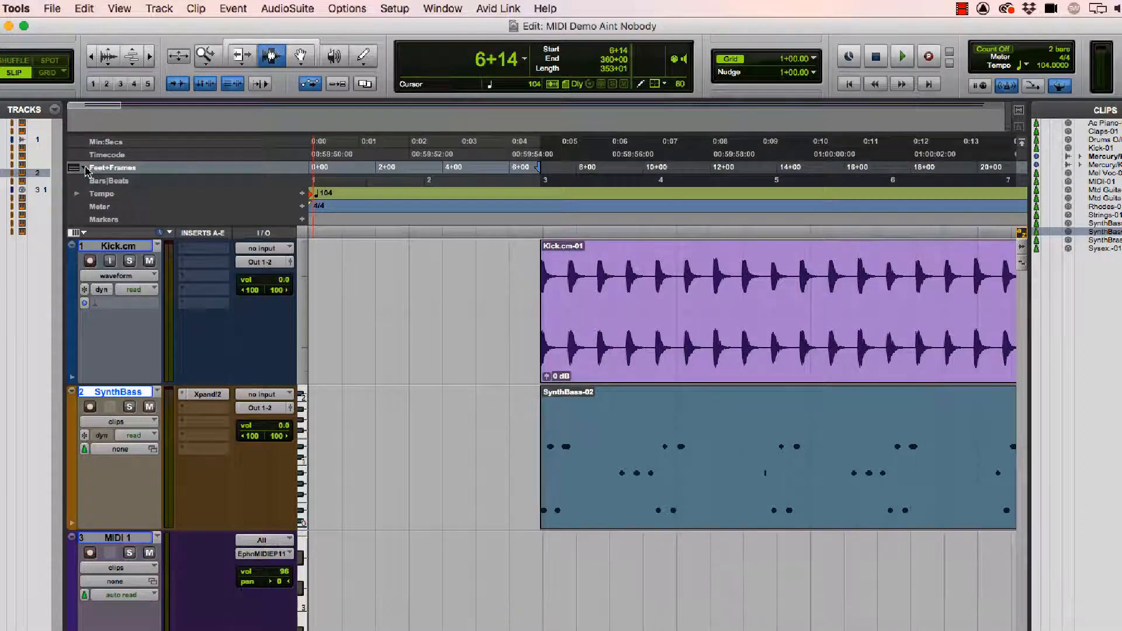
pyautogui.click(85, 171)
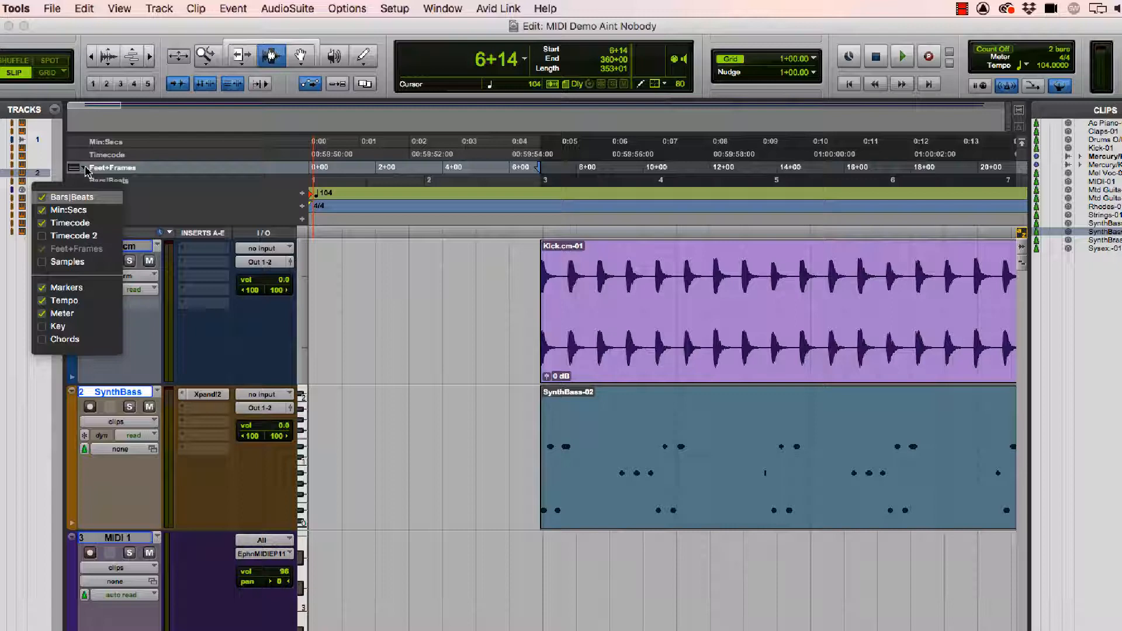
pyautogui.moveTo(71, 222)
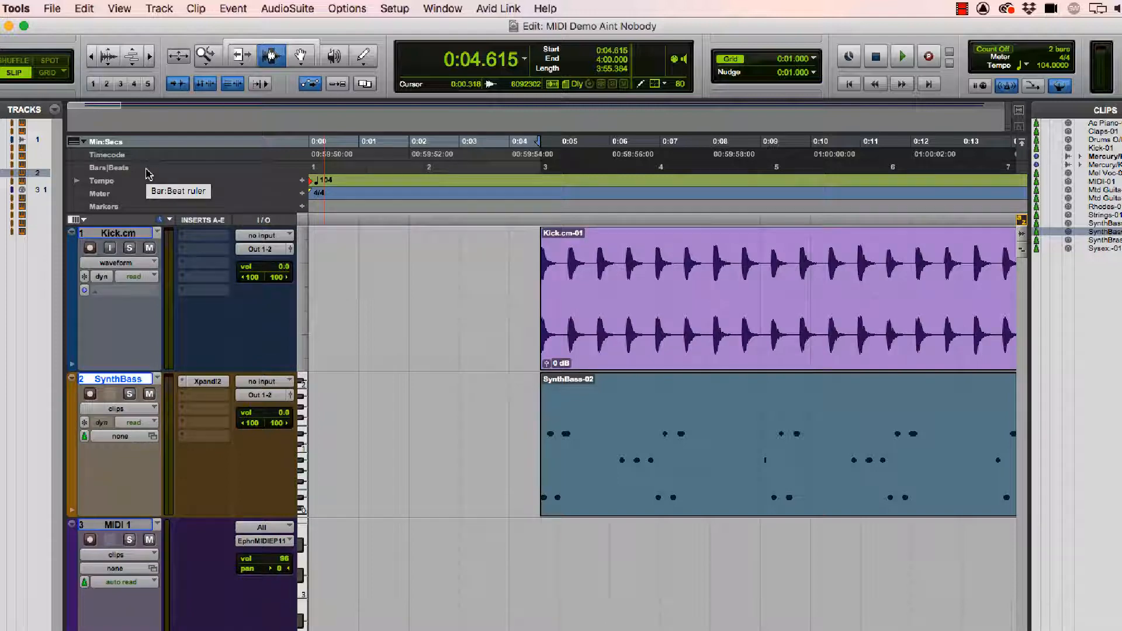
pyautogui.moveTo(294, 155)
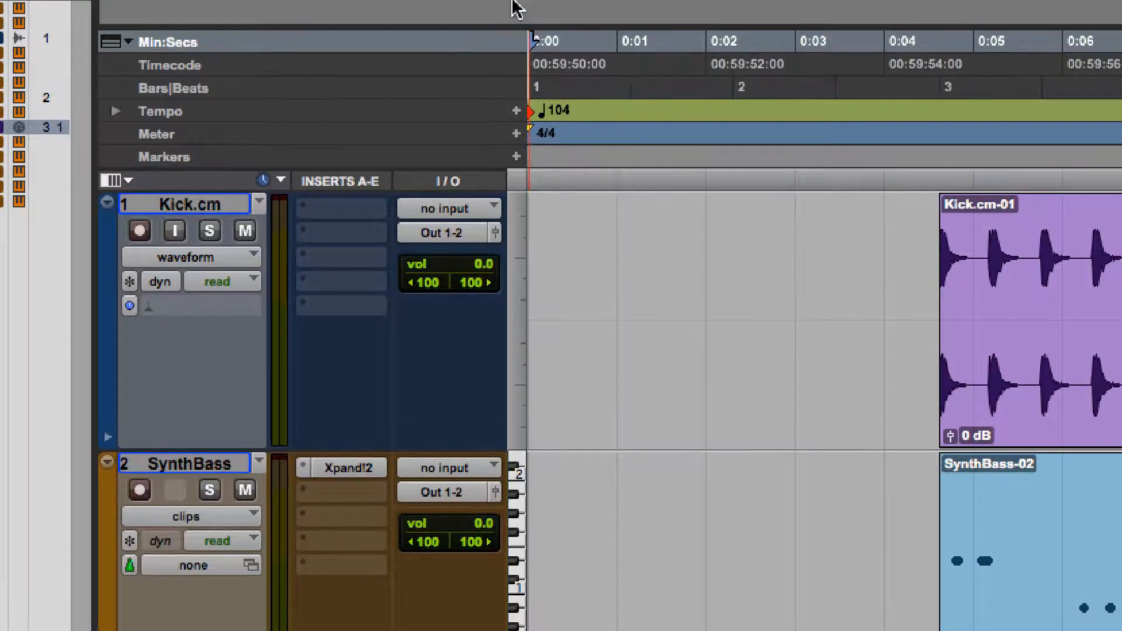
pyautogui.click(693, 54)
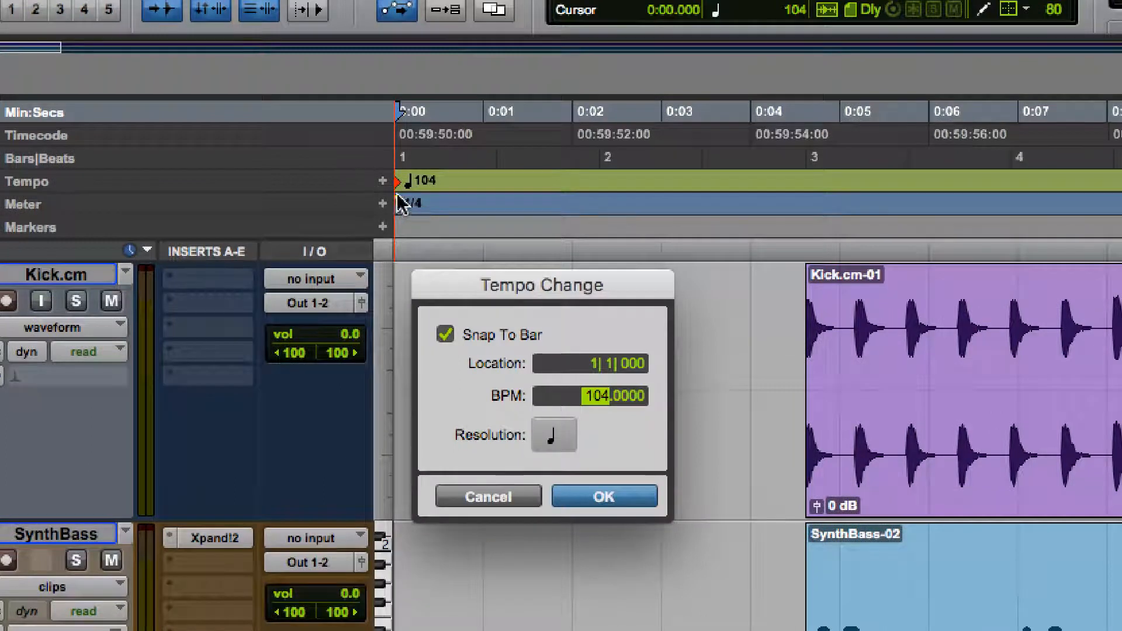
pyautogui.moveTo(526, 336)
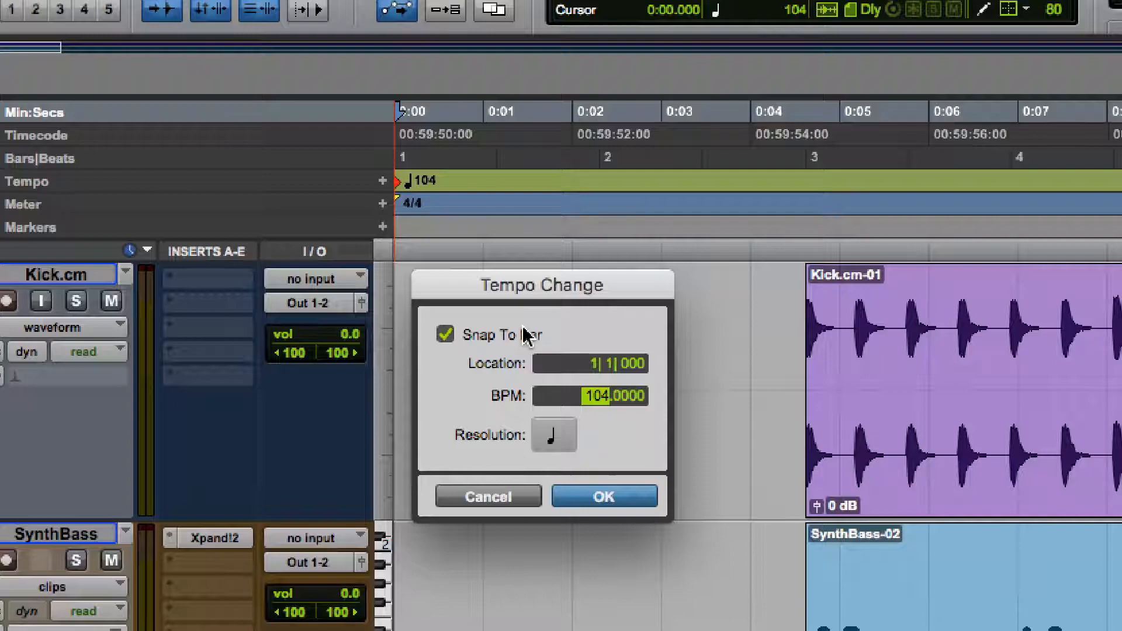
pyautogui.click(603, 496)
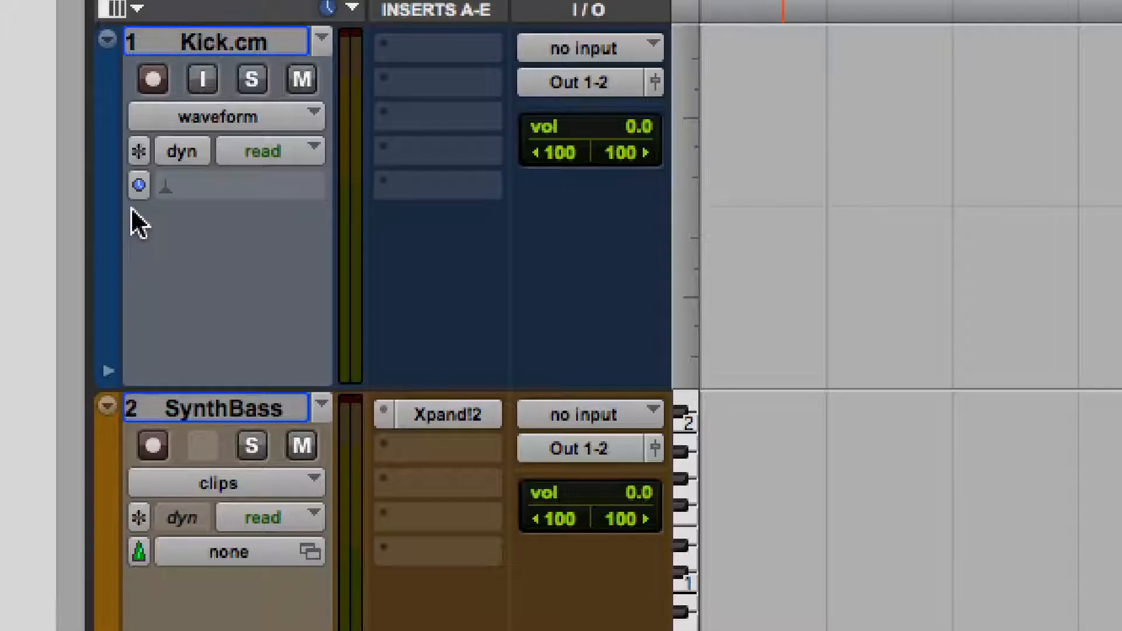
pyautogui.moveTo(139, 186)
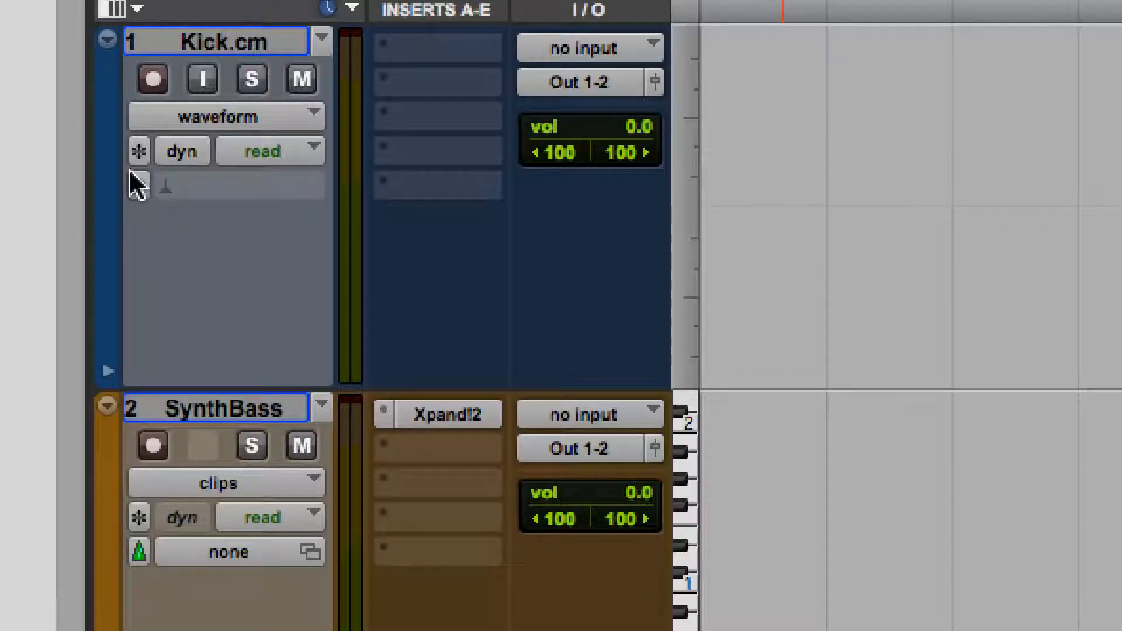
pyautogui.moveTo(138, 185)
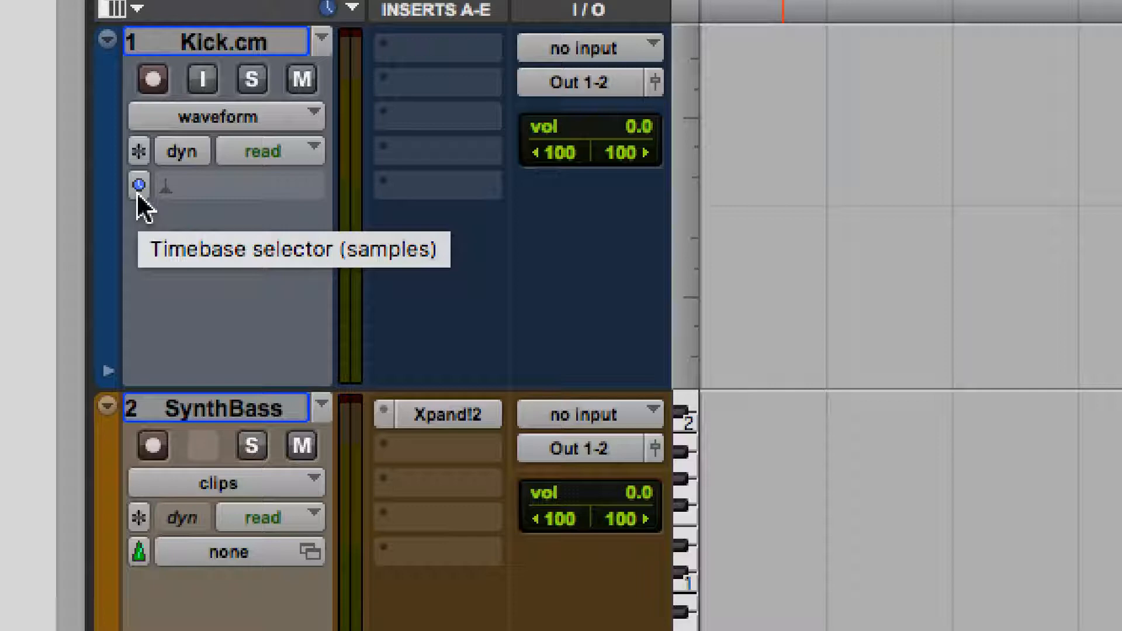
pyautogui.moveTo(147, 268)
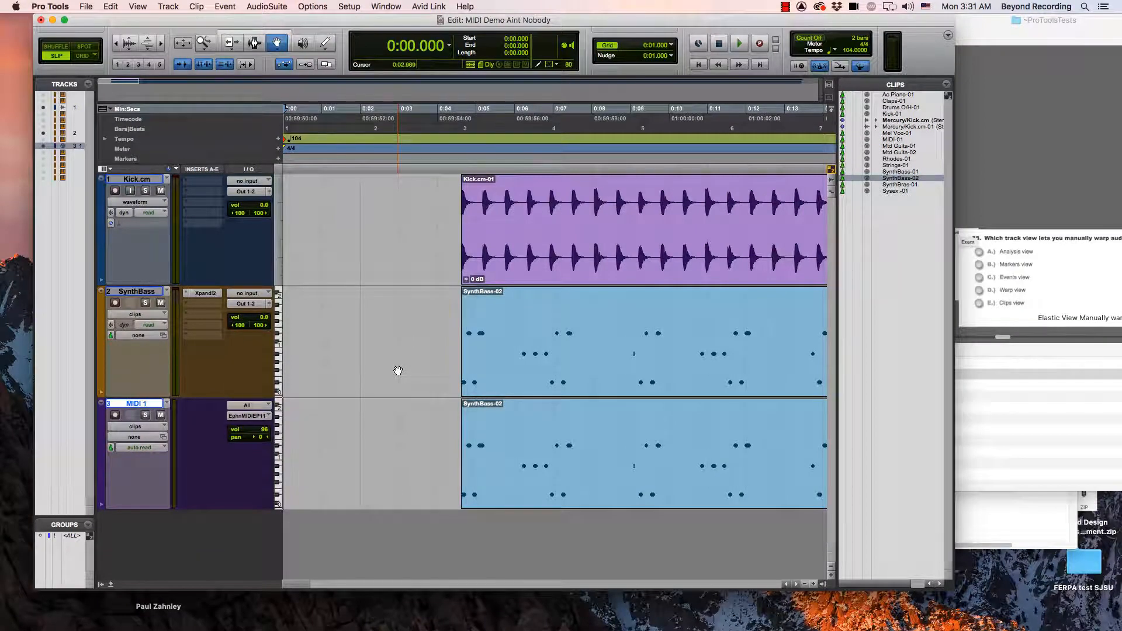
pyautogui.moveTo(339, 318)
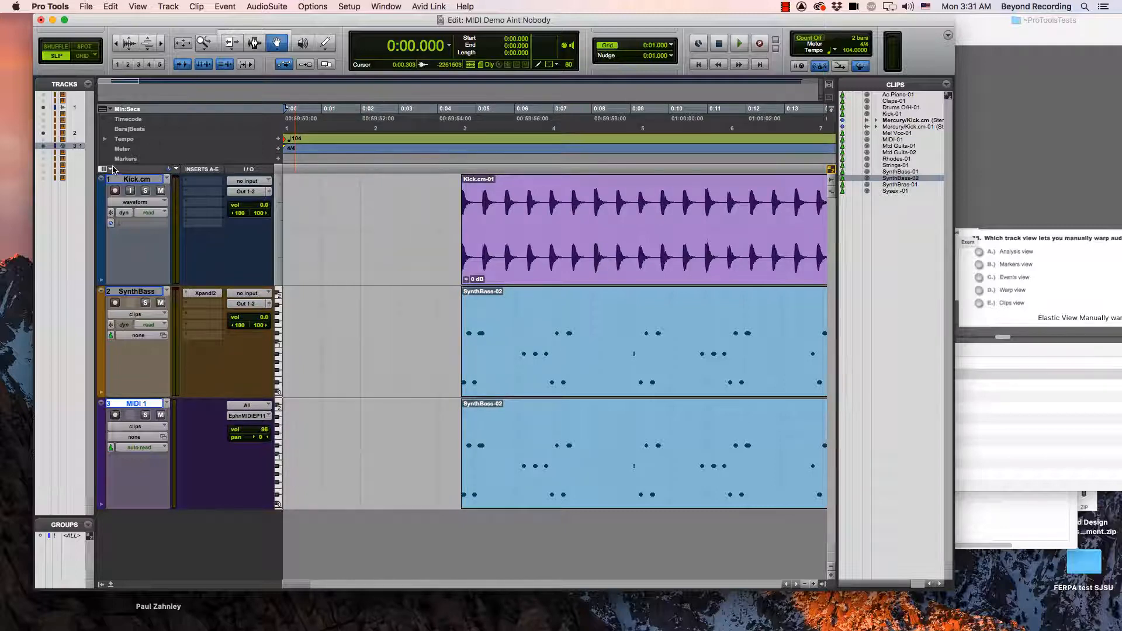
pyautogui.moveTo(111, 169)
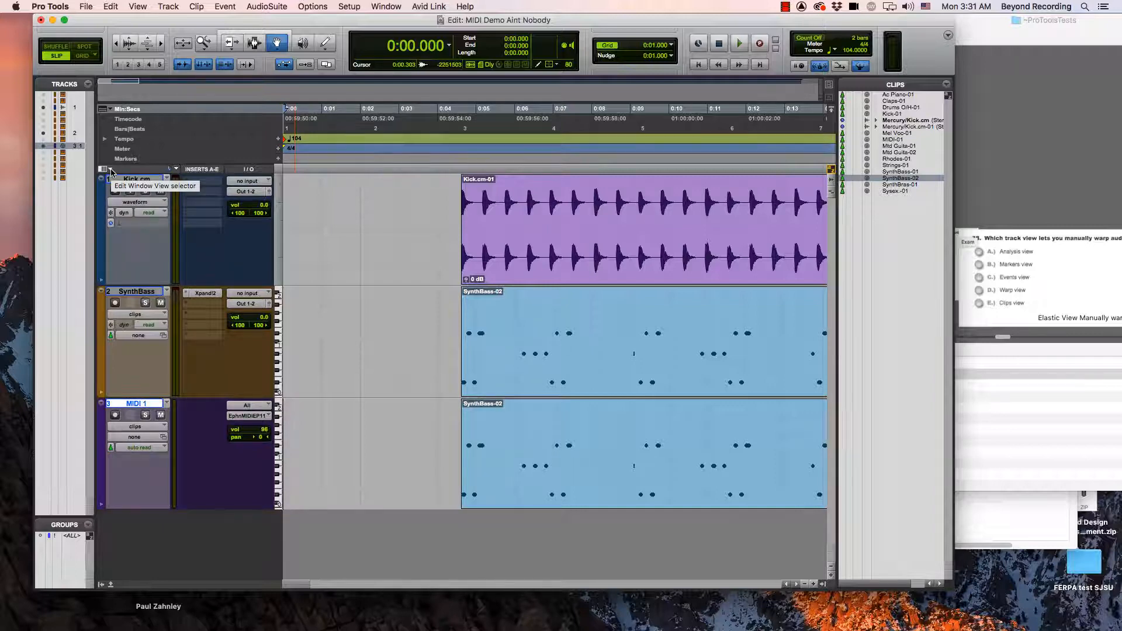
# Display the Real-Time Properties column beside the tracks in the Edit window.
pyautogui.click(105, 170)
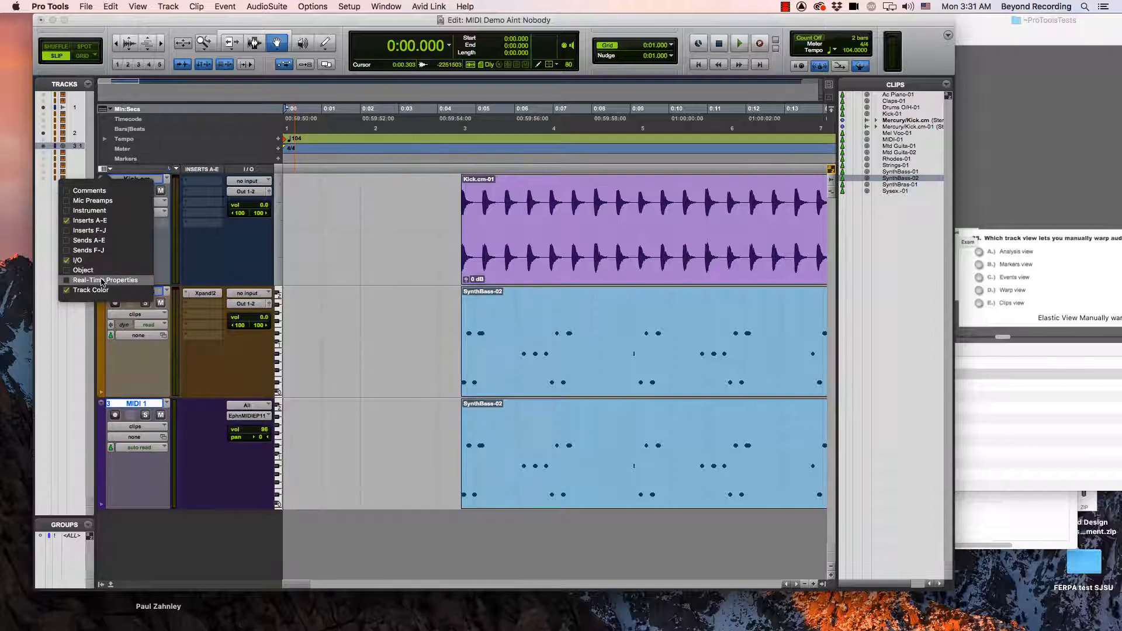
pyautogui.click(104, 279)
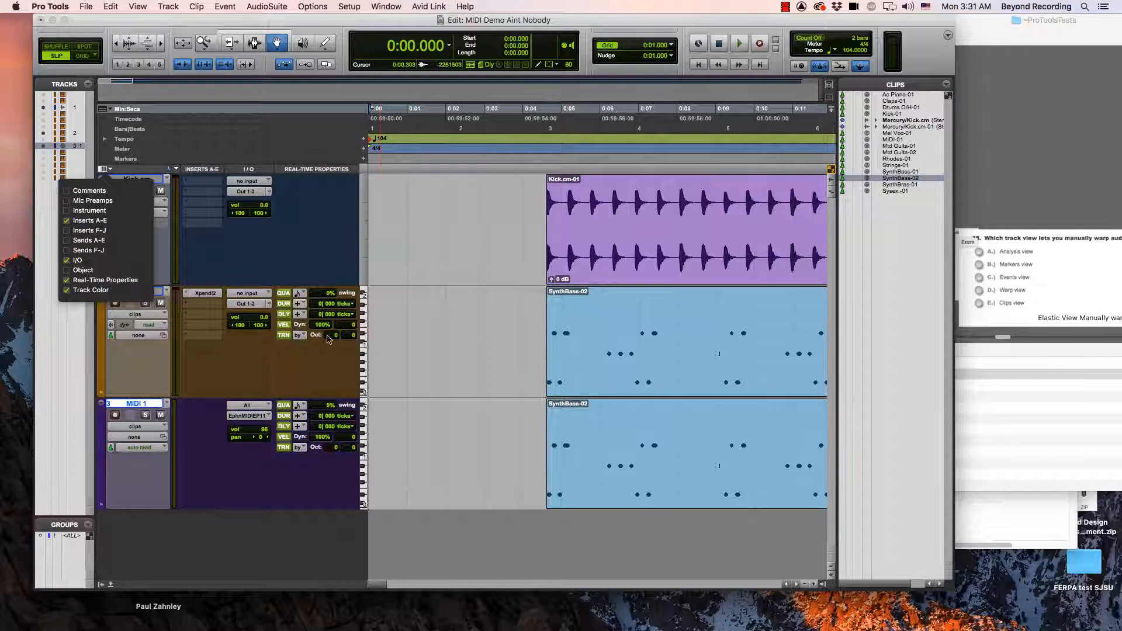
pyautogui.moveTo(337, 373)
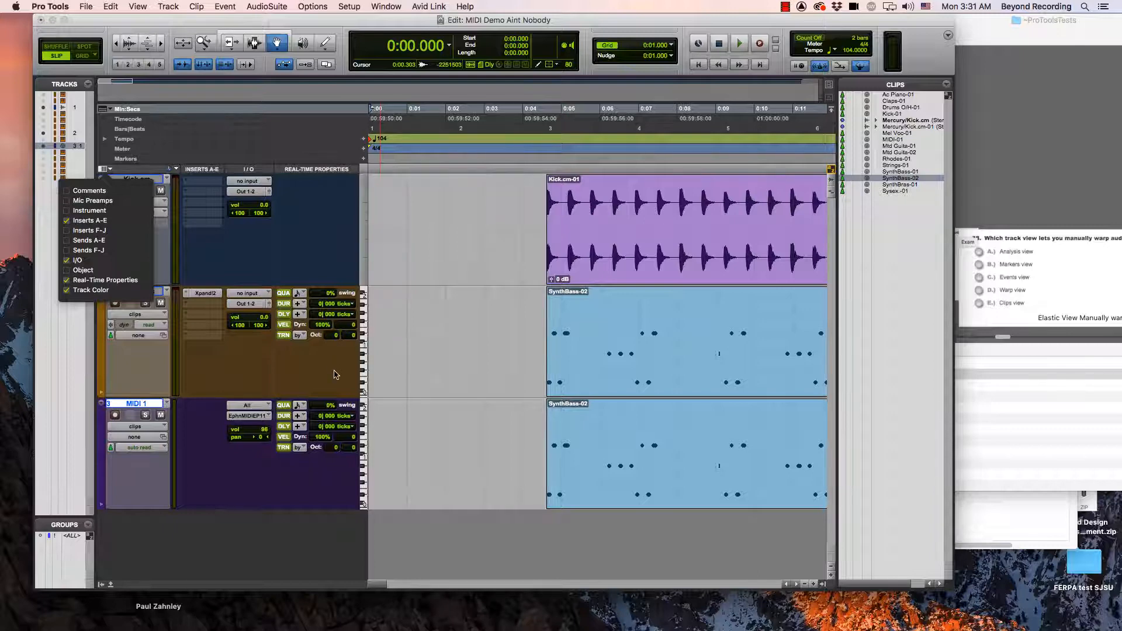
pyautogui.click(323, 230)
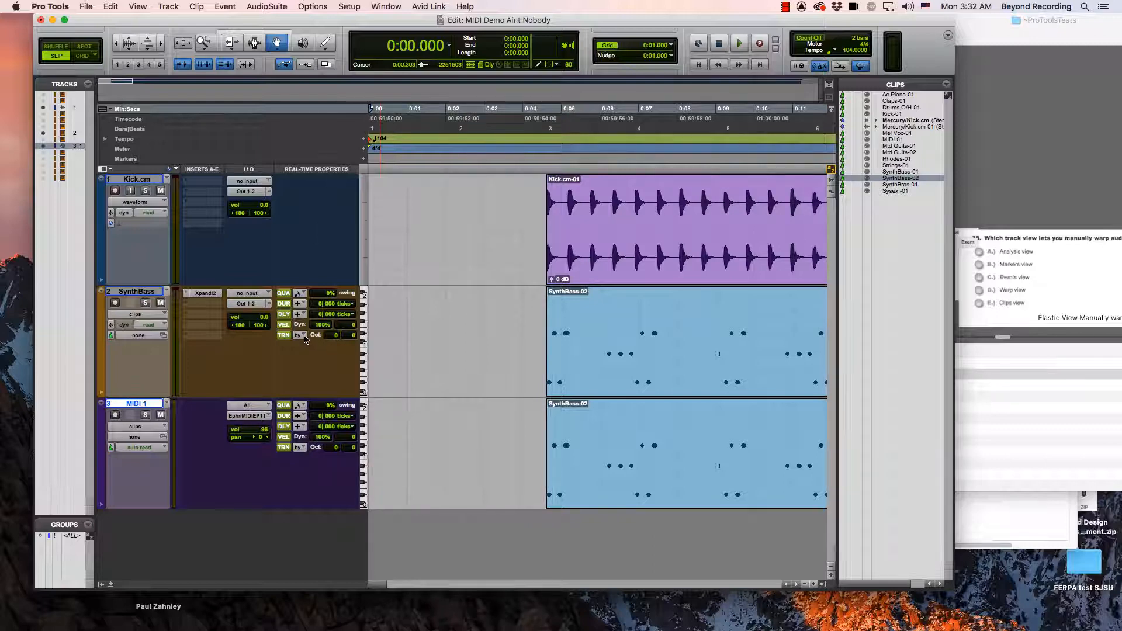
pyautogui.moveTo(282, 335)
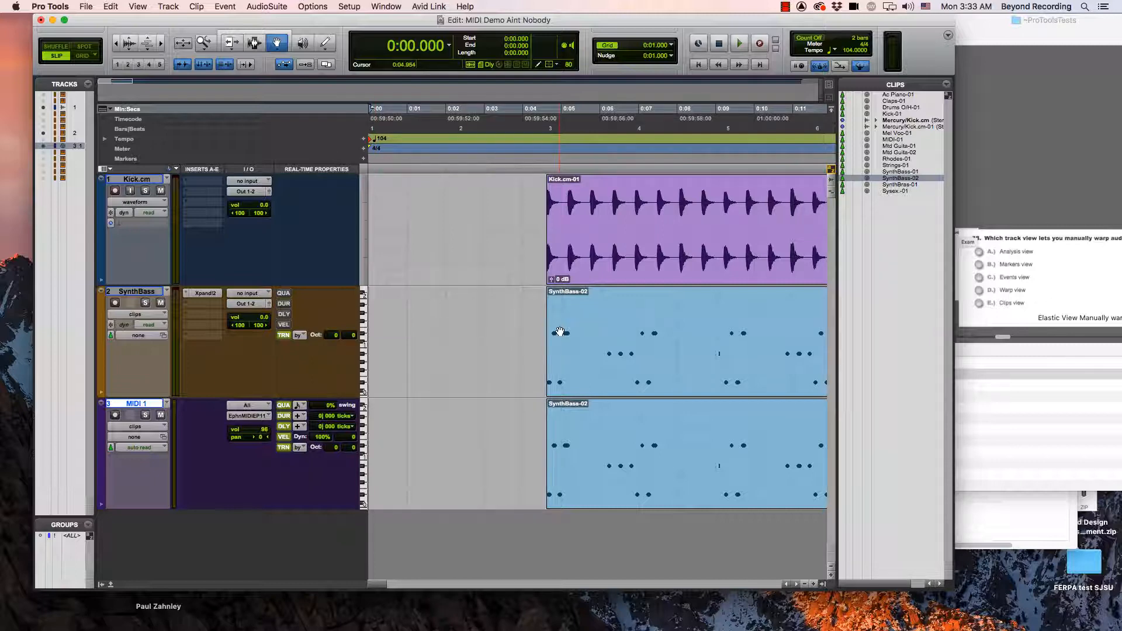
pyautogui.click(266, 7)
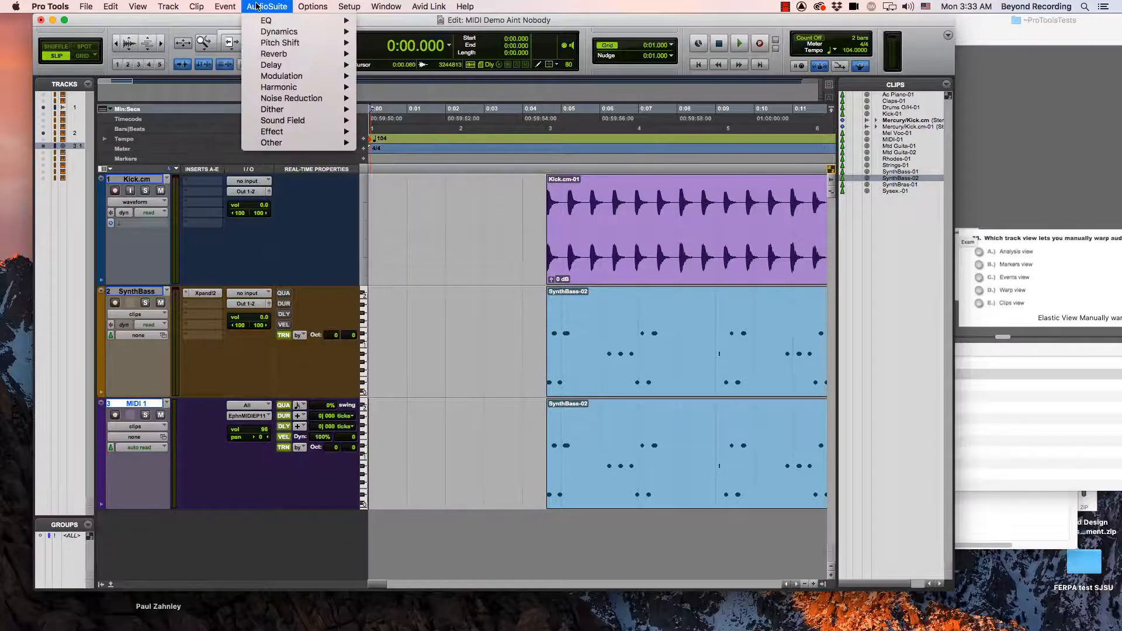
pyautogui.click(224, 7)
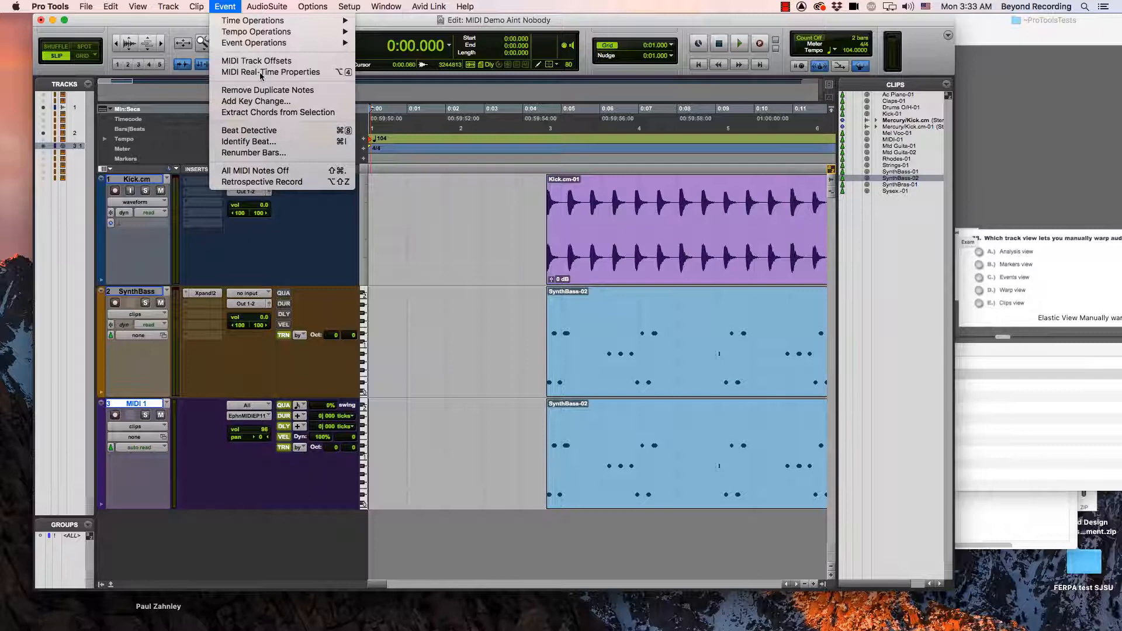
pyautogui.click(270, 71)
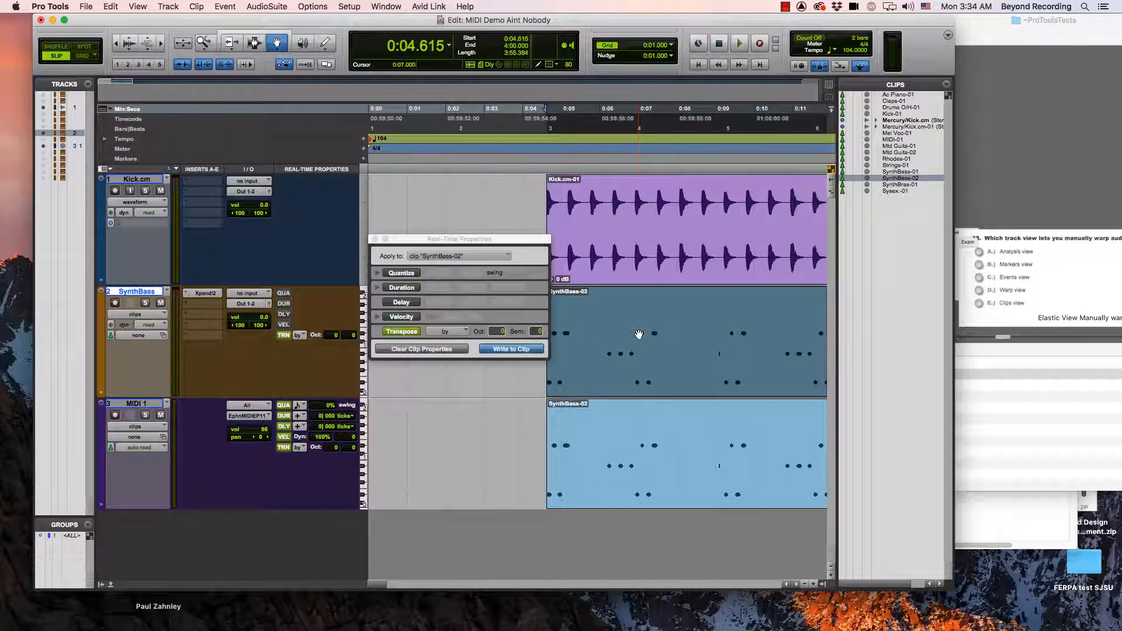
pyautogui.click(458, 255)
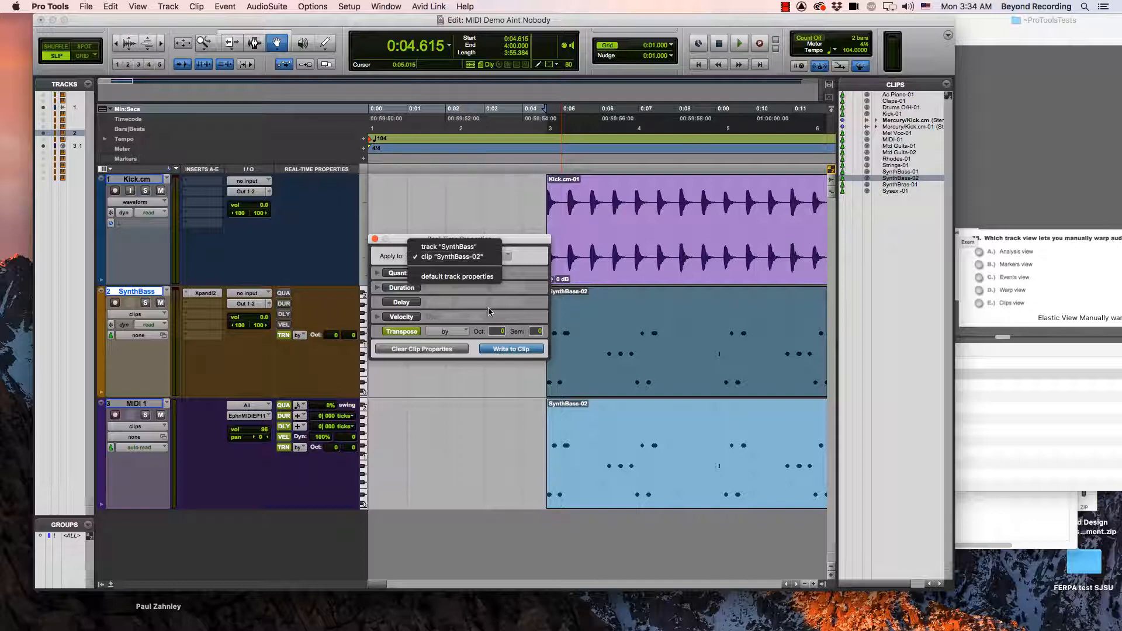
pyautogui.click(451, 256)
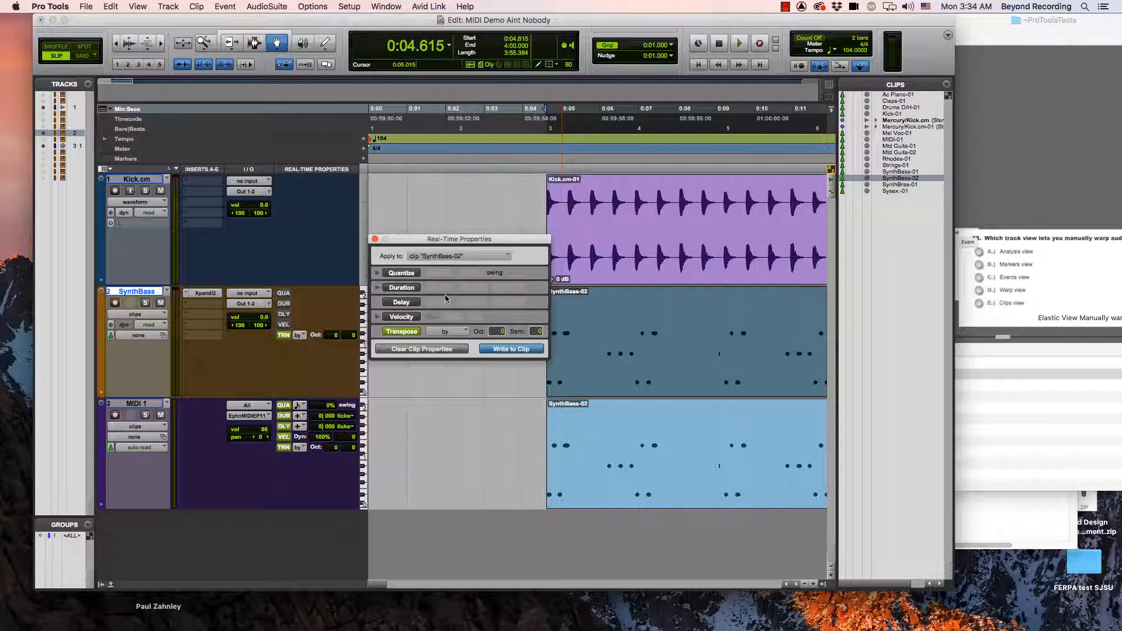
pyautogui.moveTo(448, 269)
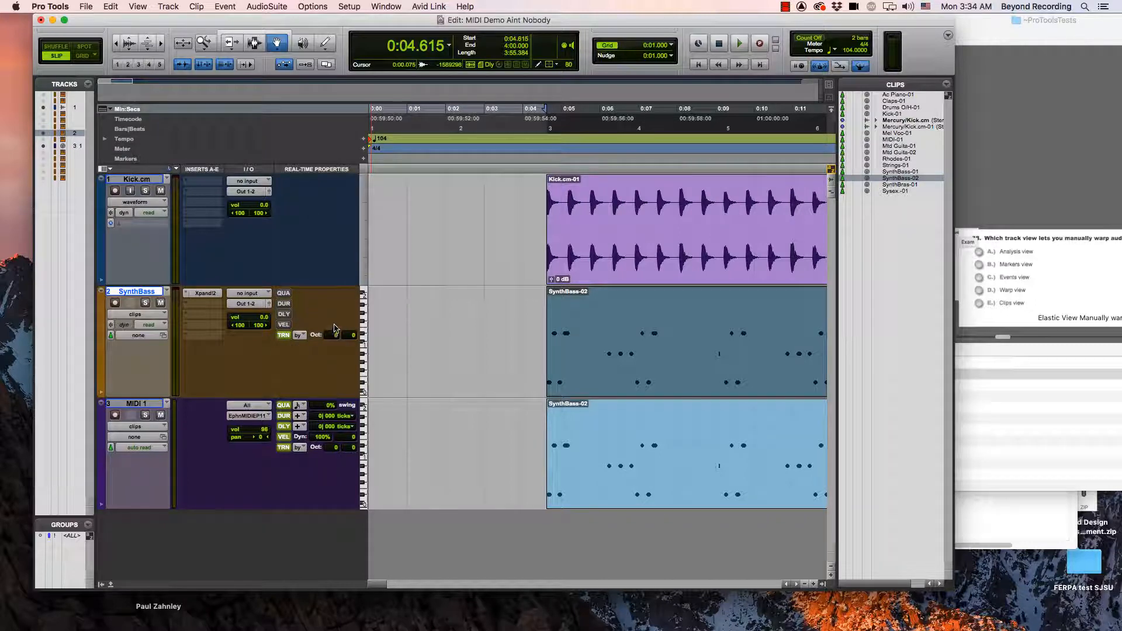
pyautogui.moveTo(338, 323)
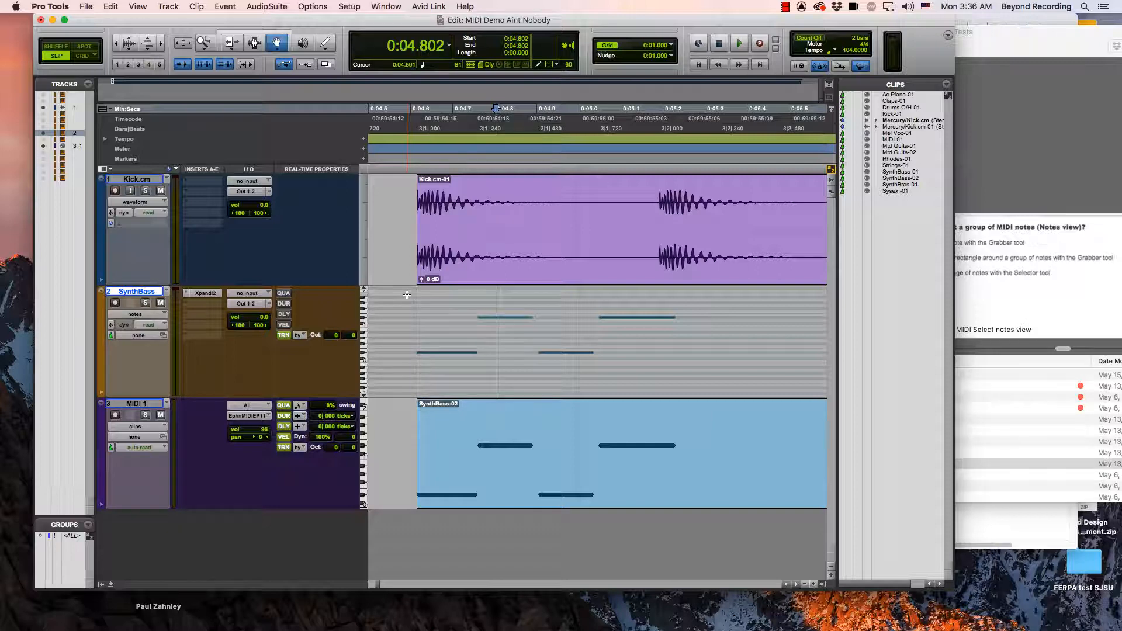
# Select the SynthBass notes with the Grabber and pick the Pencil tool for a new low note.
pyautogui.moveTo(407, 295); pyautogui.dragTo(698, 374)
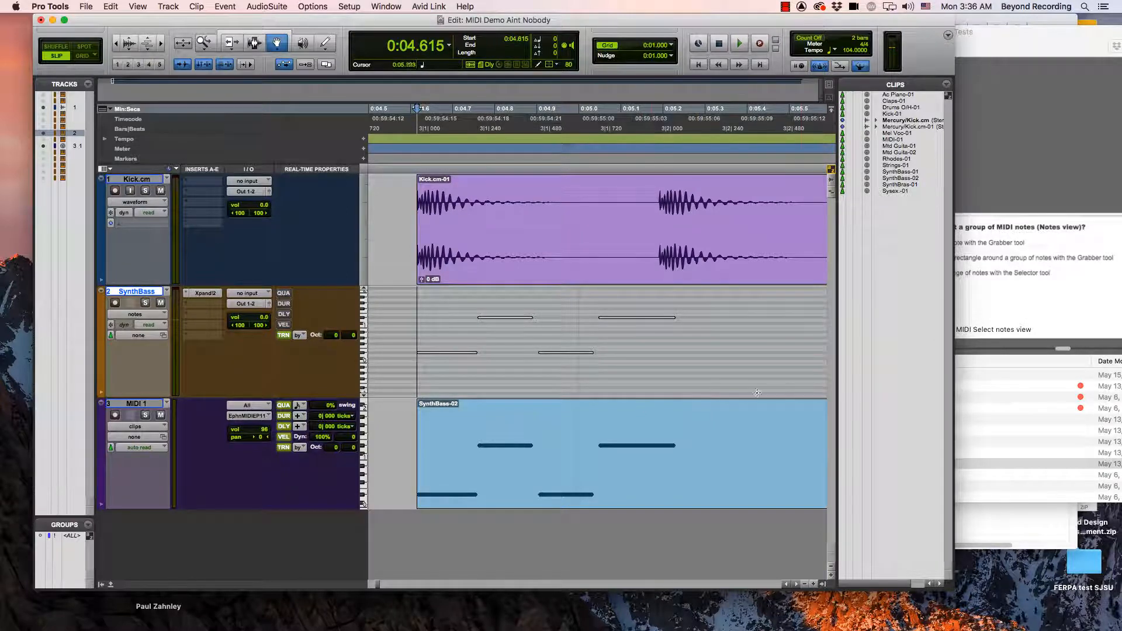
pyautogui.click(253, 43)
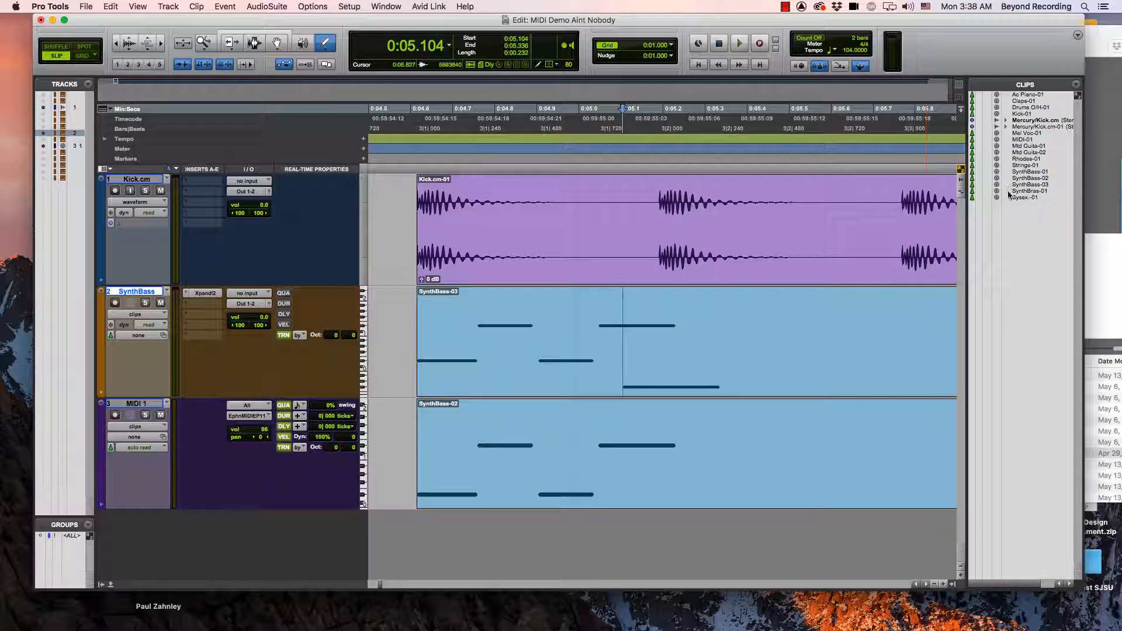
pyautogui.click(350, 8)
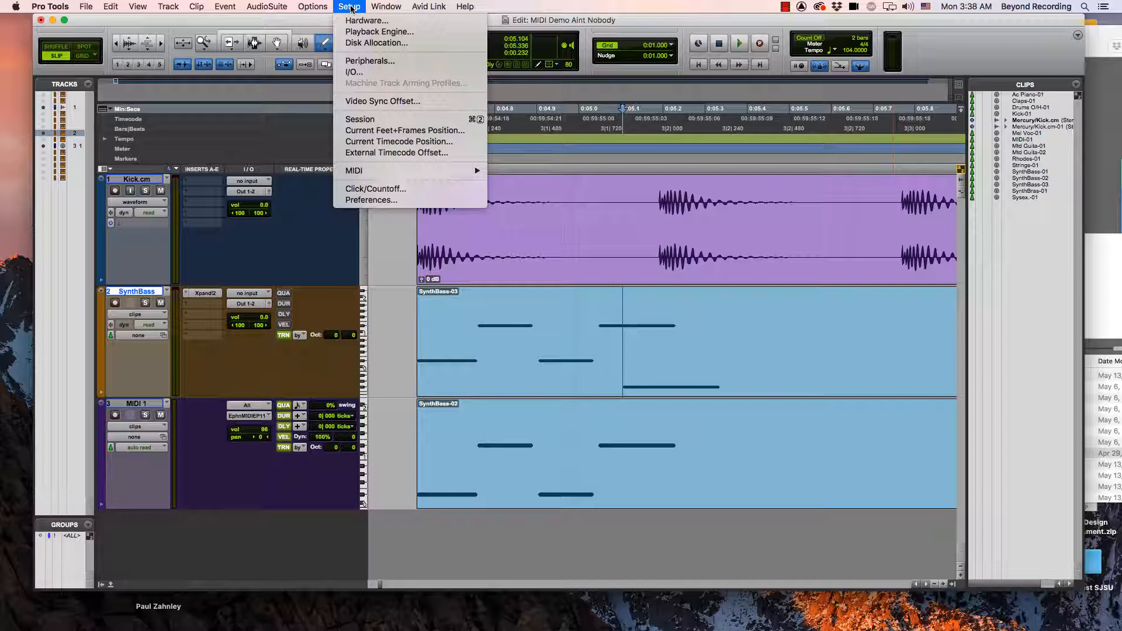
pyautogui.moveTo(372, 199)
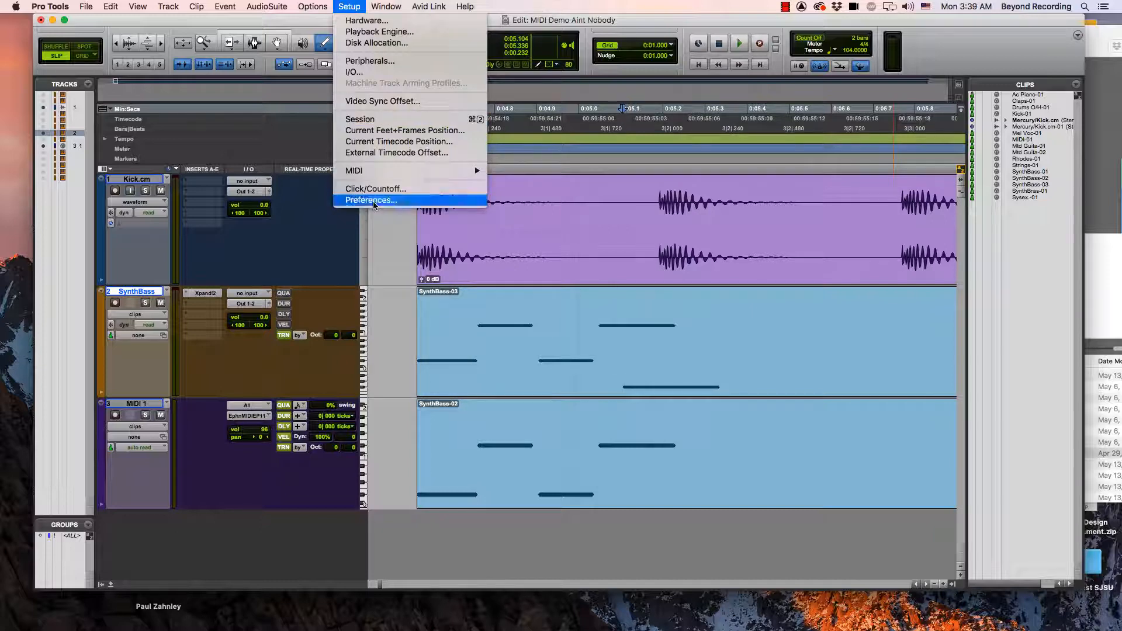
pyautogui.click(371, 200)
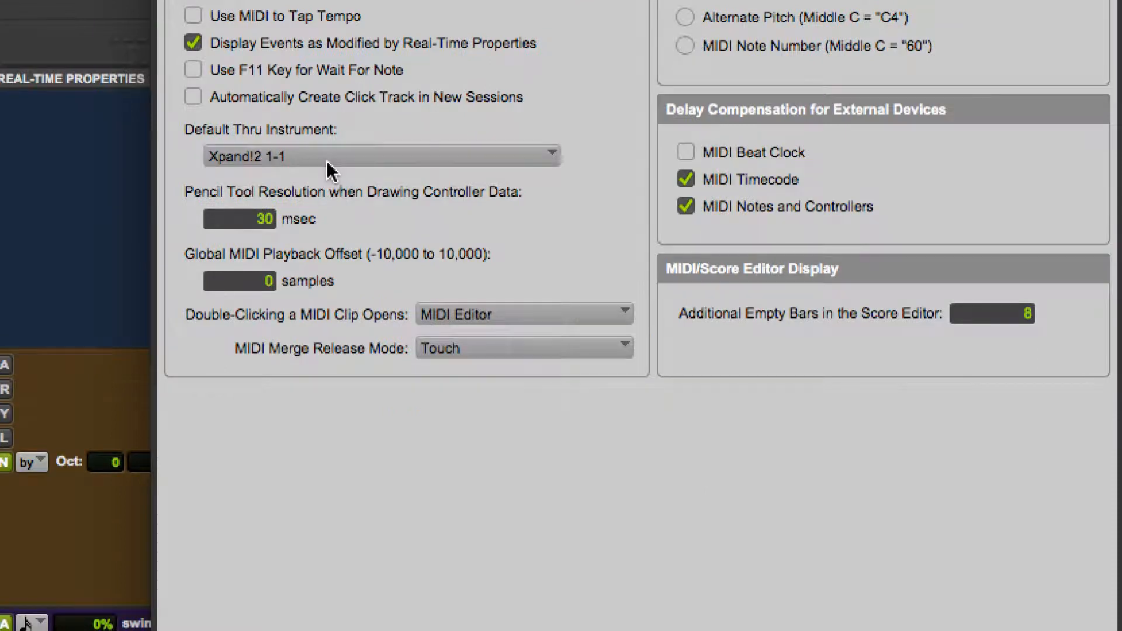
pyautogui.click(381, 155)
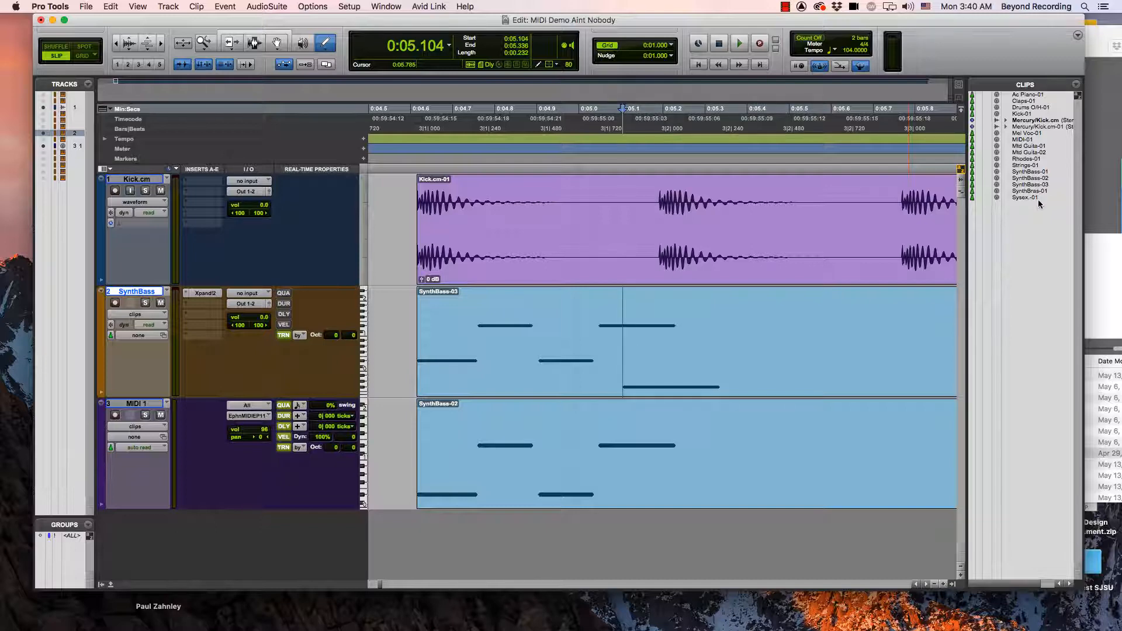
pyautogui.moveTo(1024, 199)
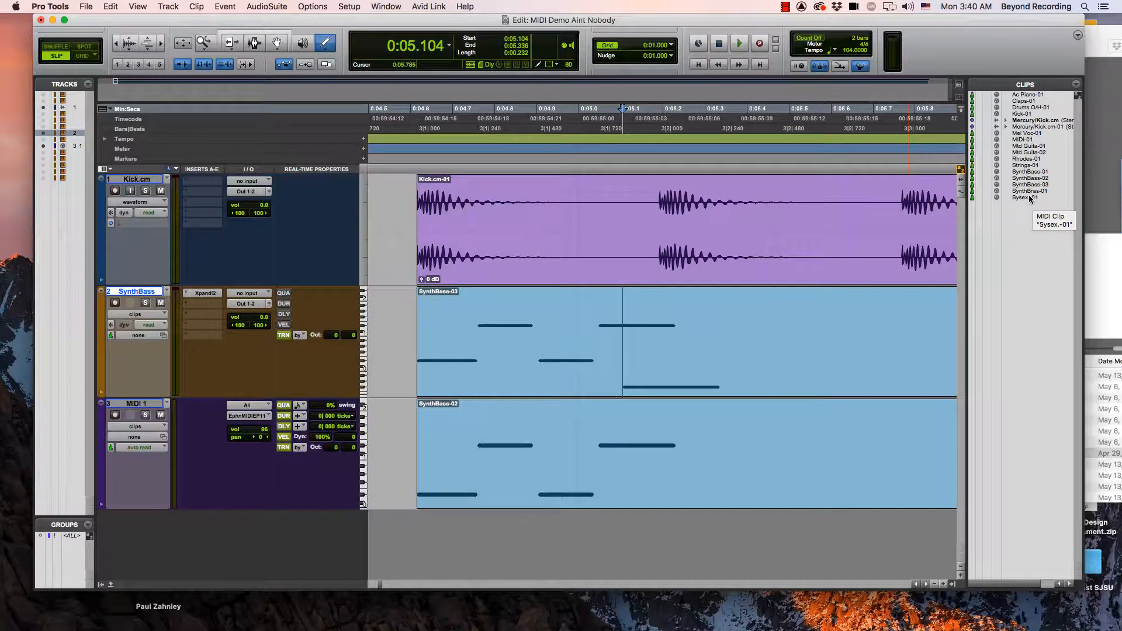